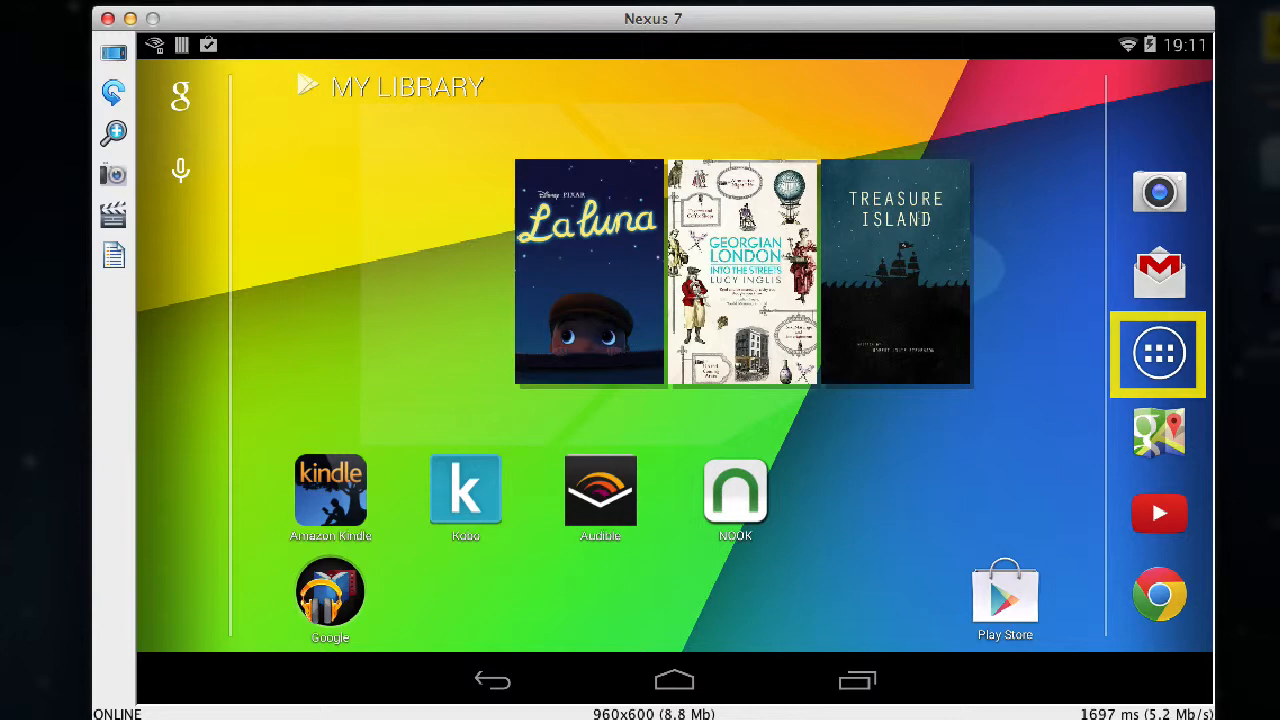
Step: Set the font size to Huge under Settings > Display
left_click(1158, 354)
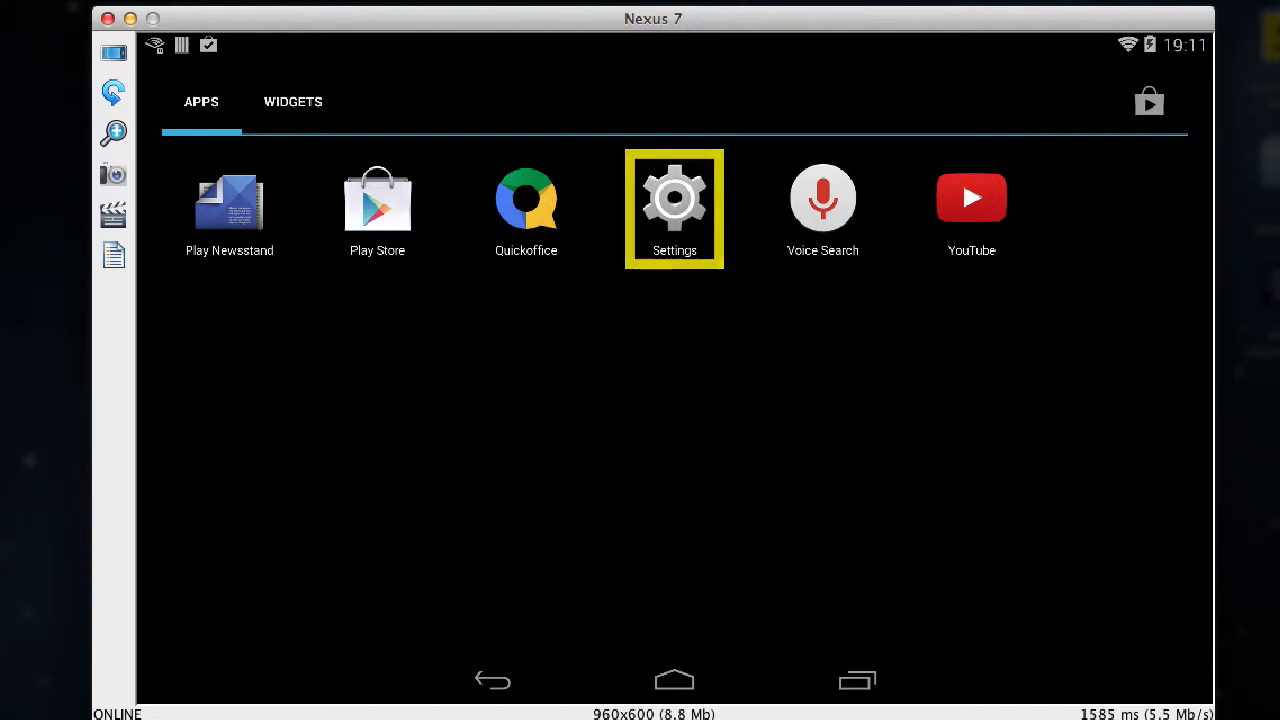
left_click(674, 197)
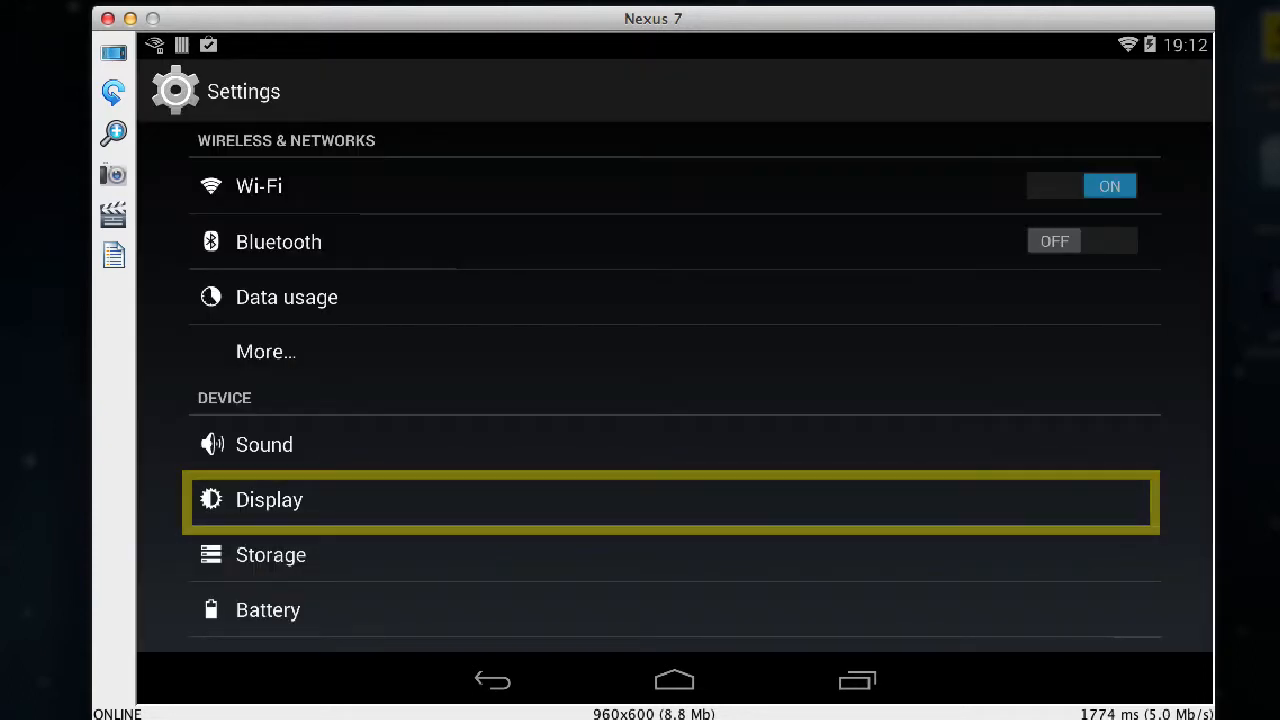
left_click(269, 499)
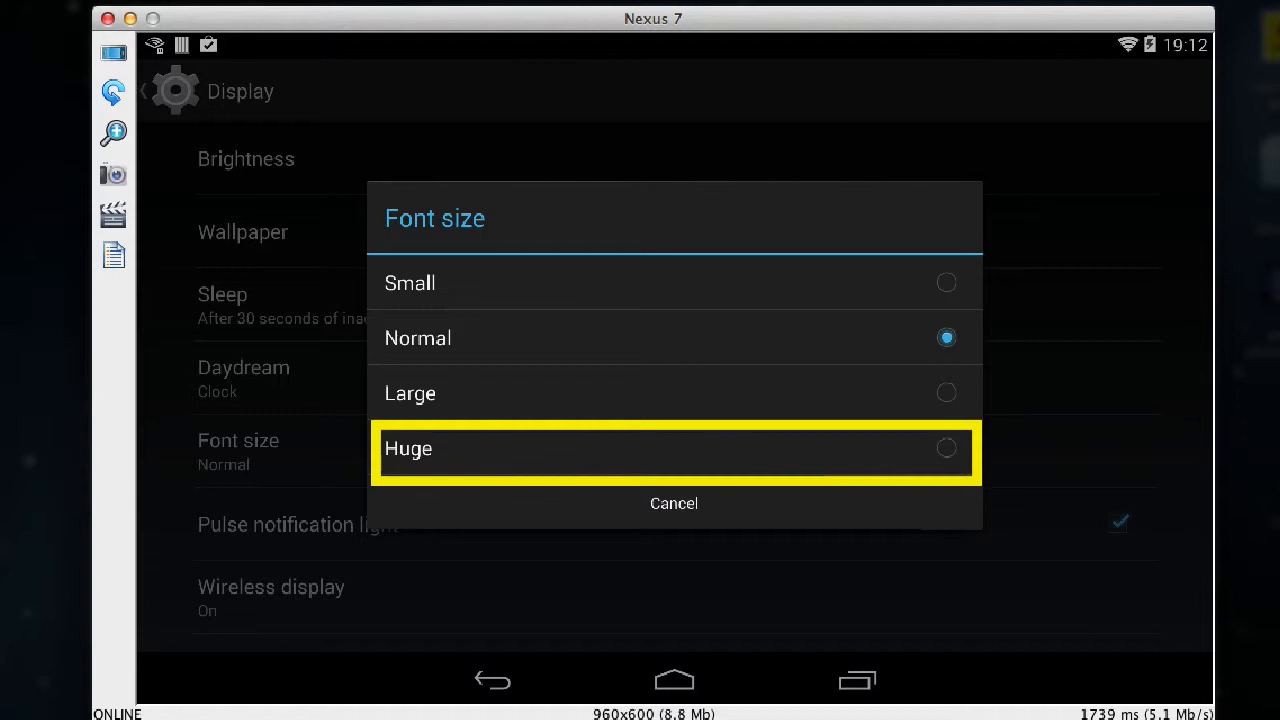
left_click(673, 449)
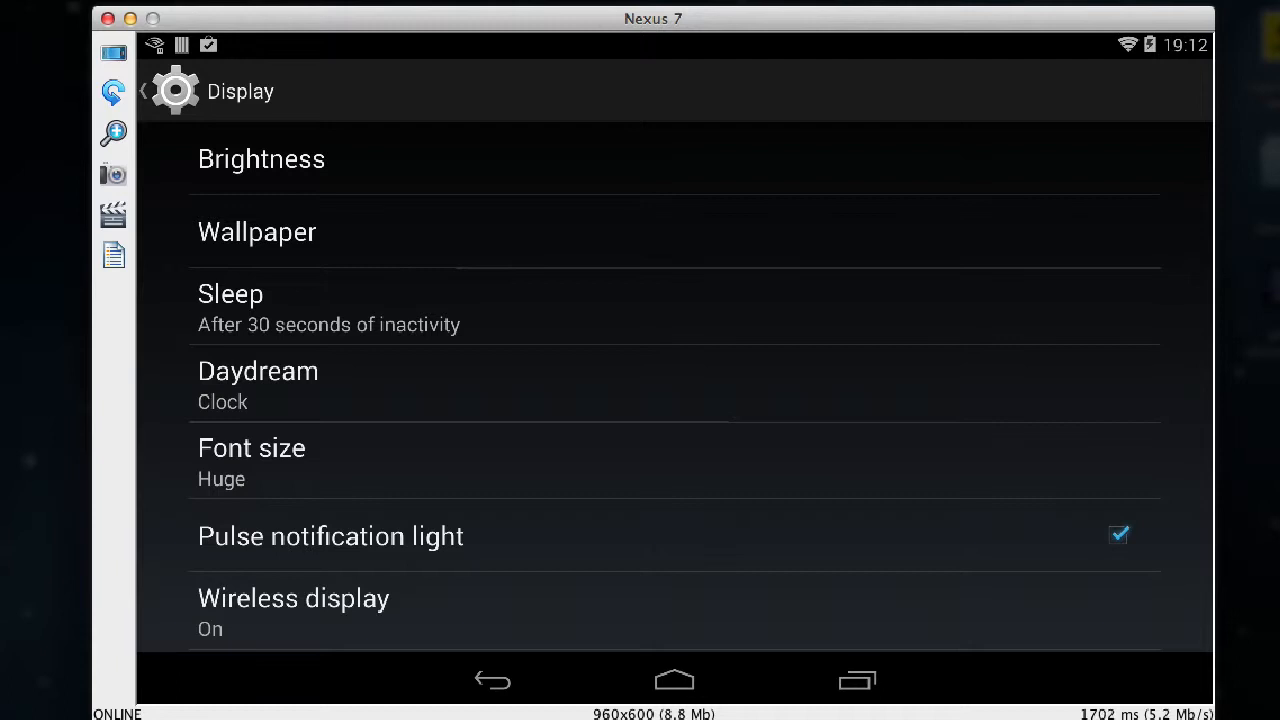
Step: Apply the dark grey built-in wallpaper and return to the home screen
left_click(257, 231)
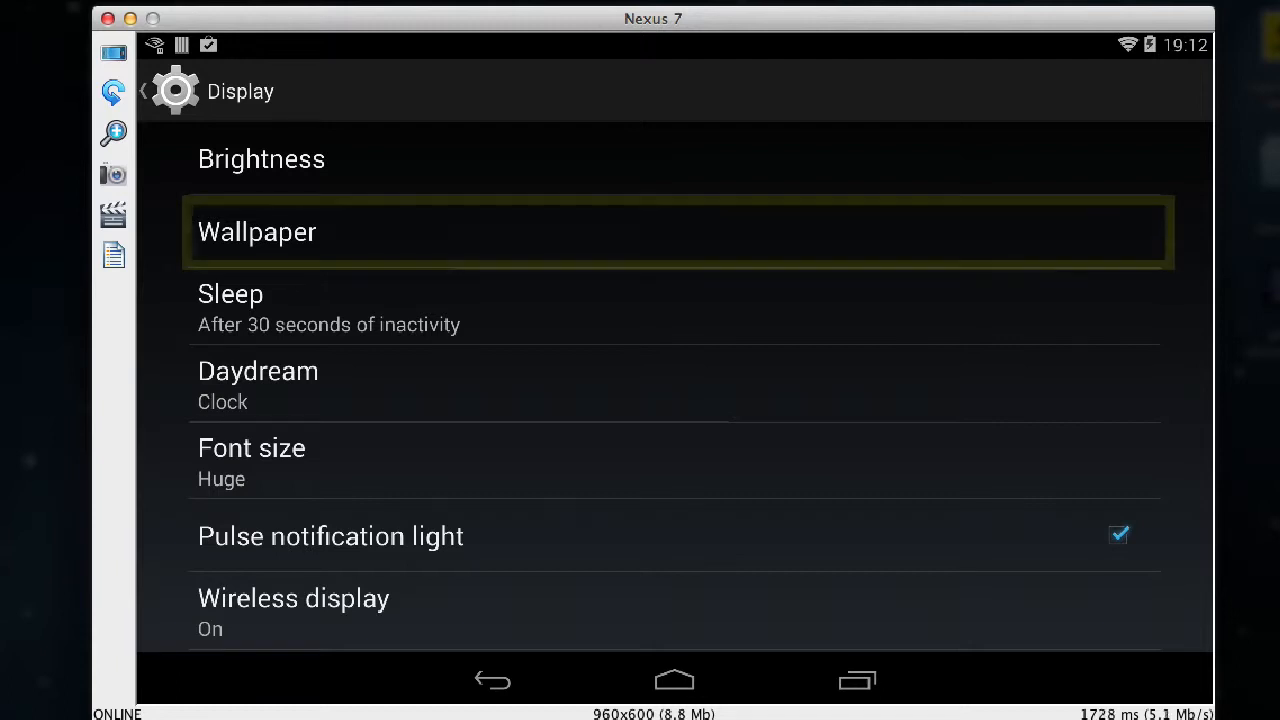
left_click(257, 231)
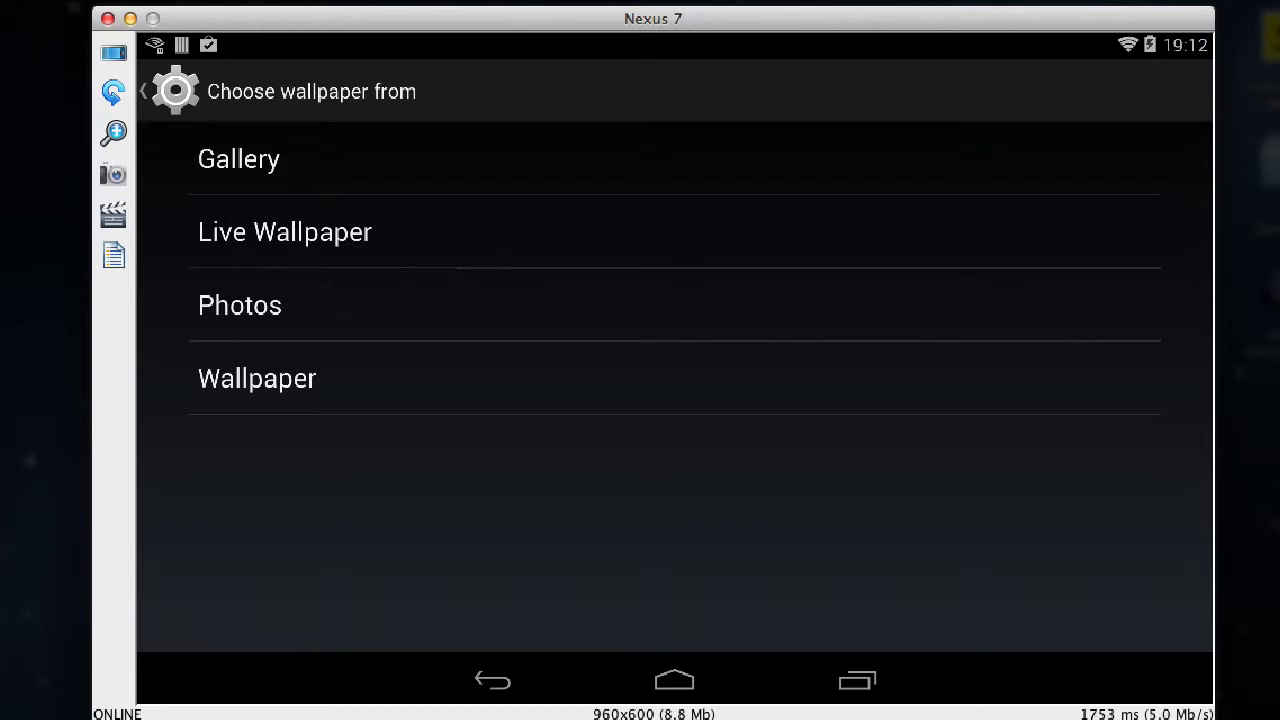
left_click(257, 378)
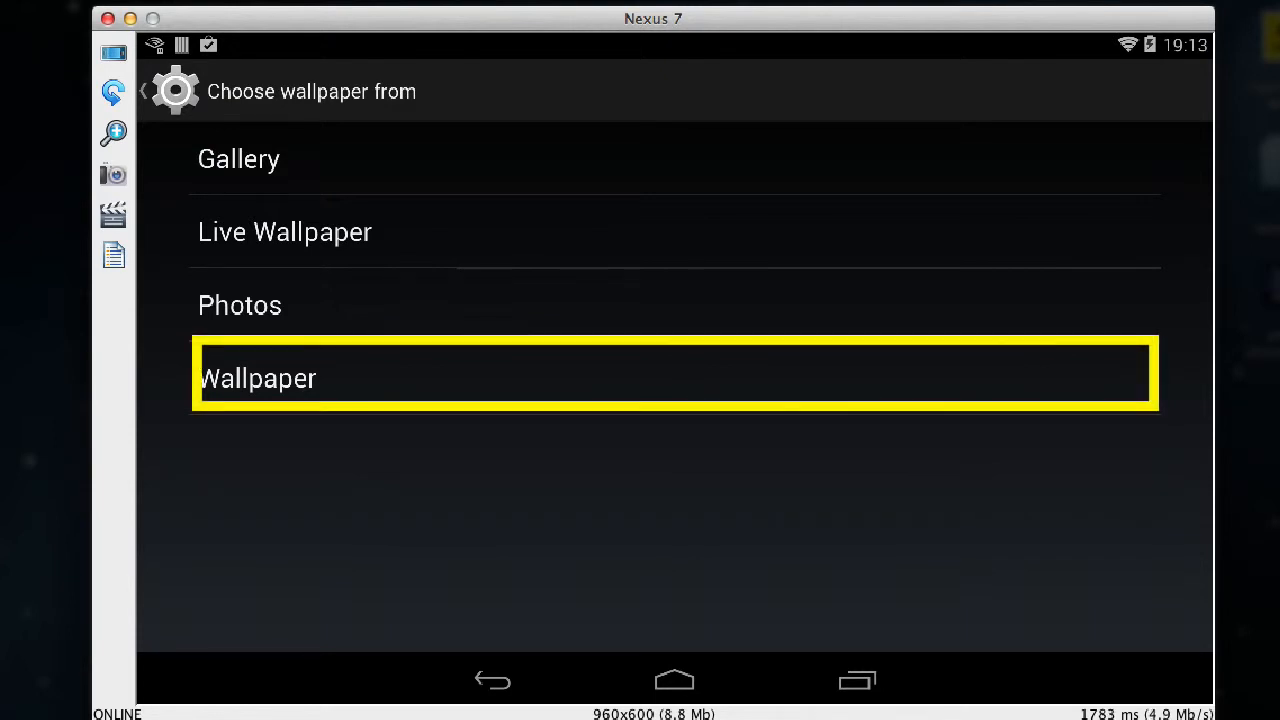
left_click(258, 378)
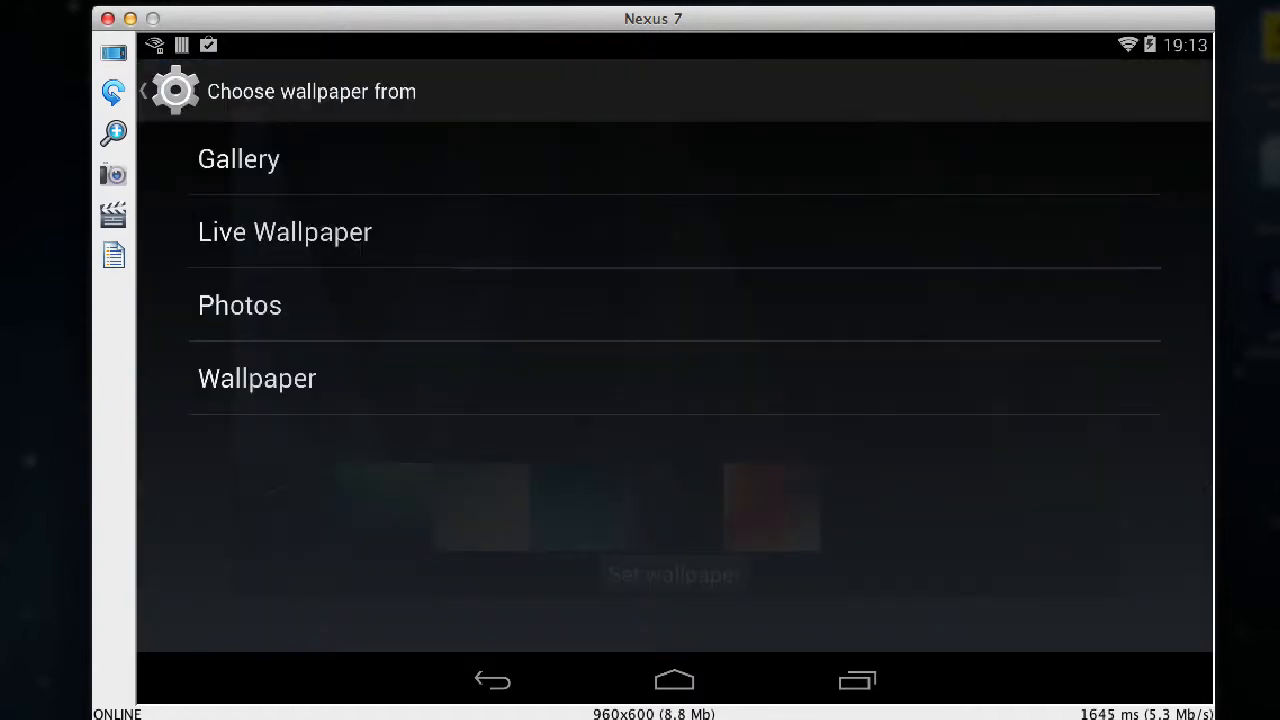
left_click(674, 681)
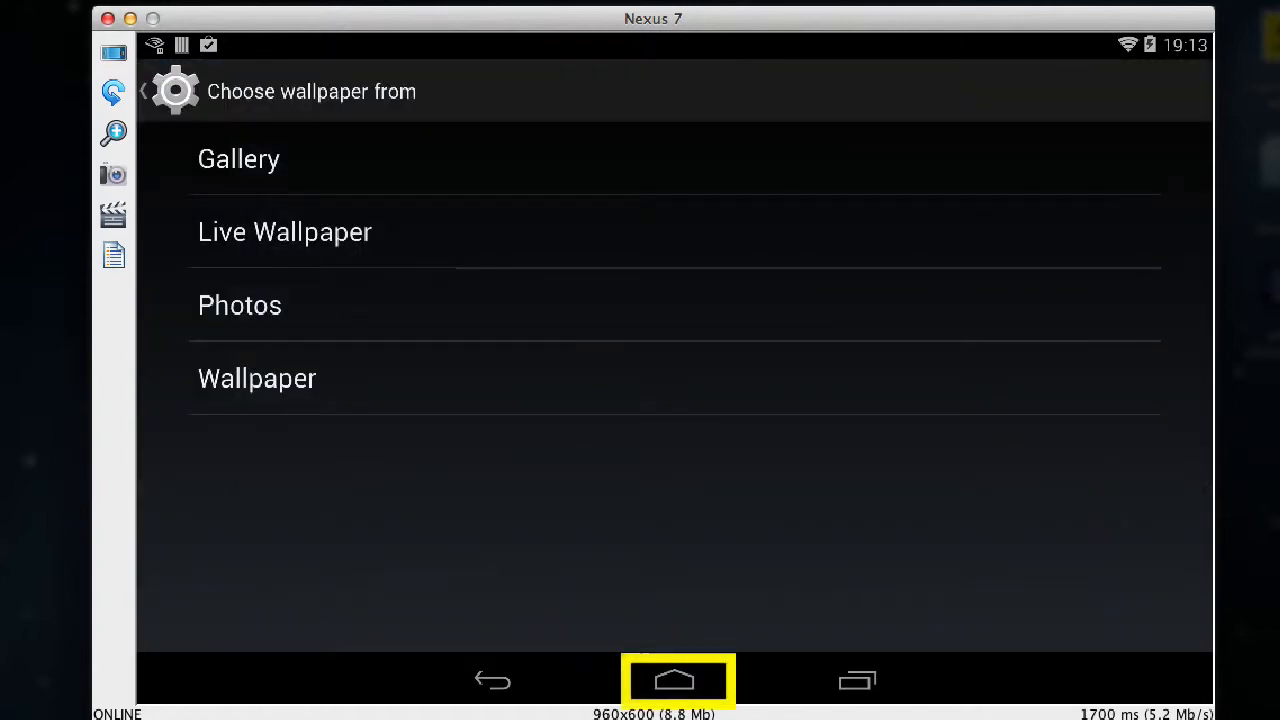
left_click(675, 680)
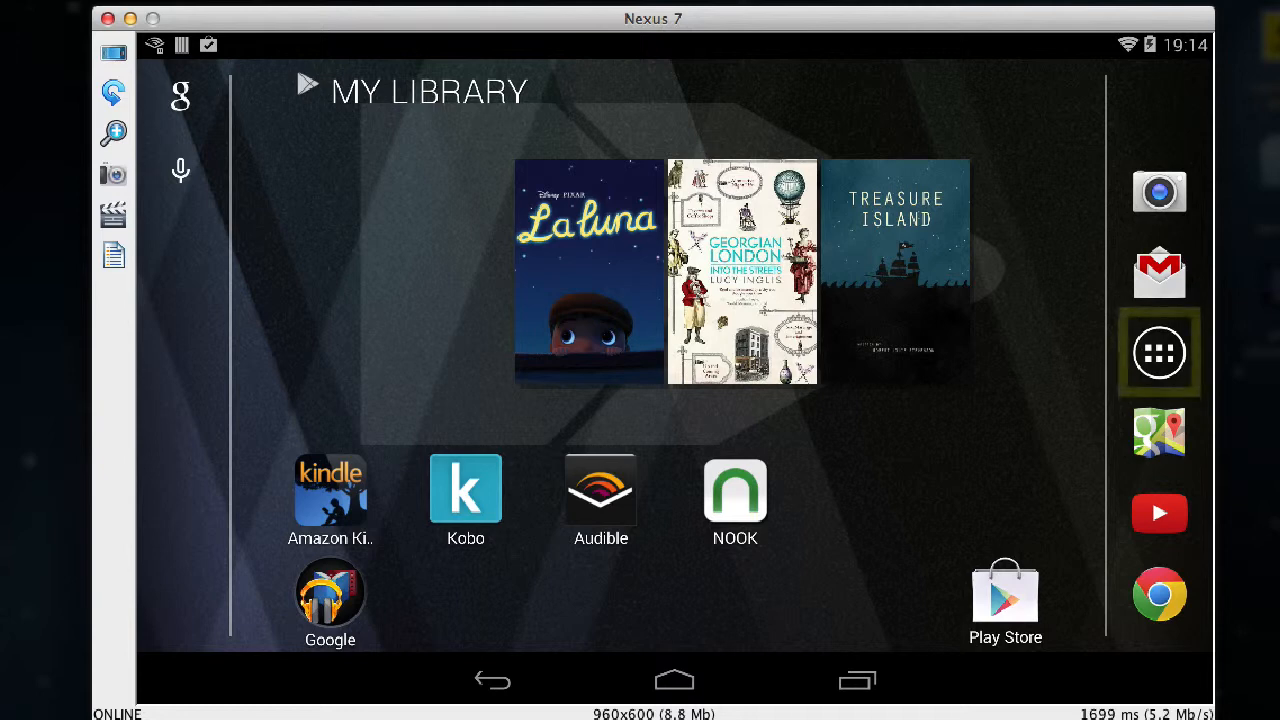
Step: Go to Settings > Accessibility > Magnification gestures from the app drawer
left_click(1159, 352)
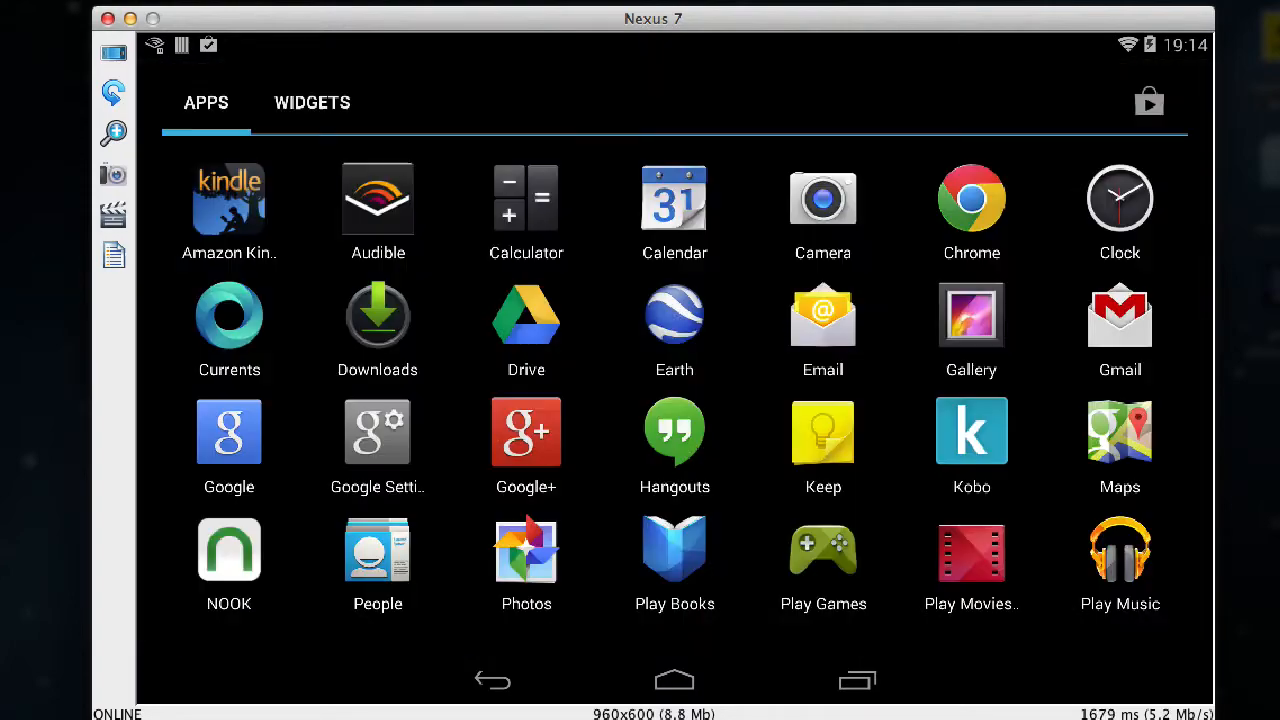
scroll("left", 3)
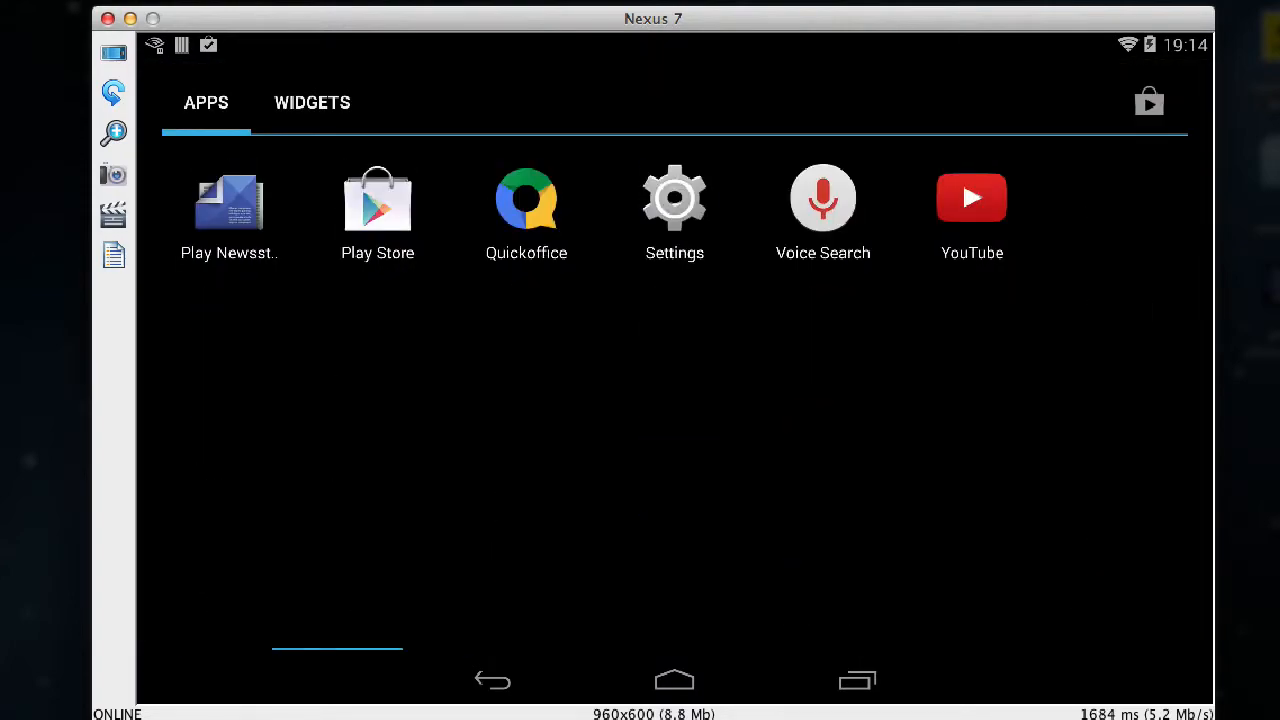
left_click(674, 198)
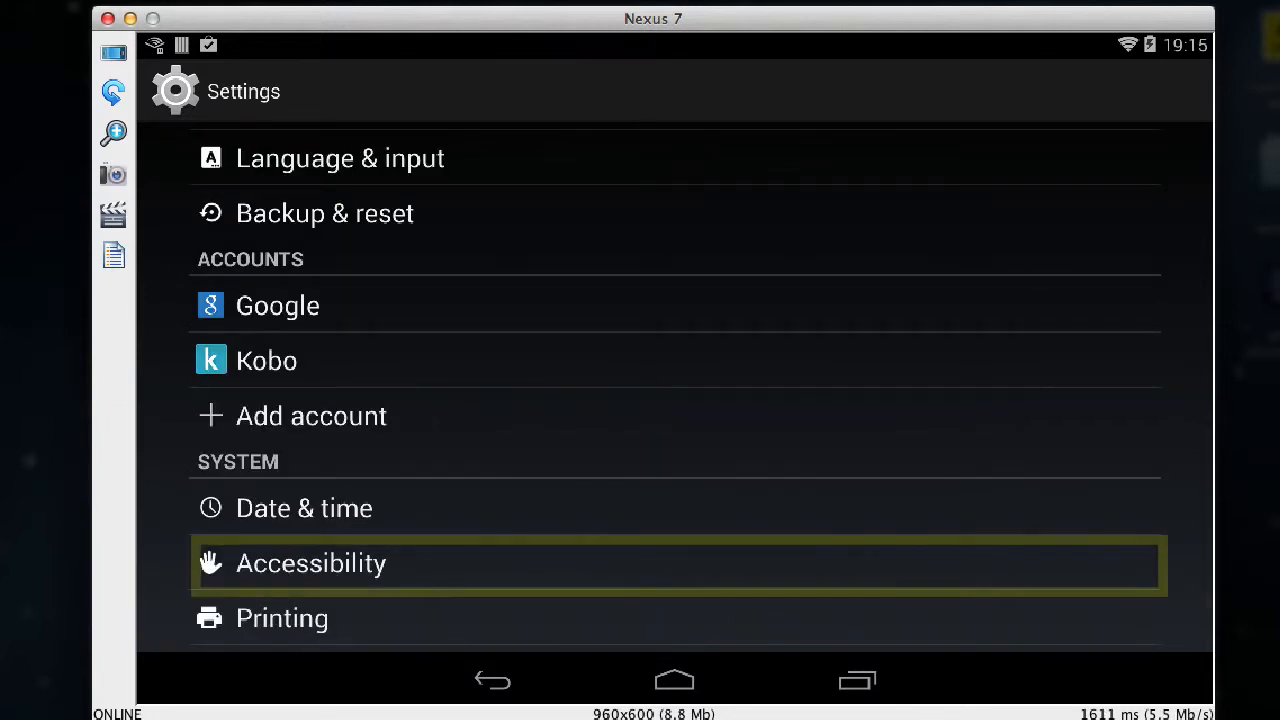
left_click(311, 564)
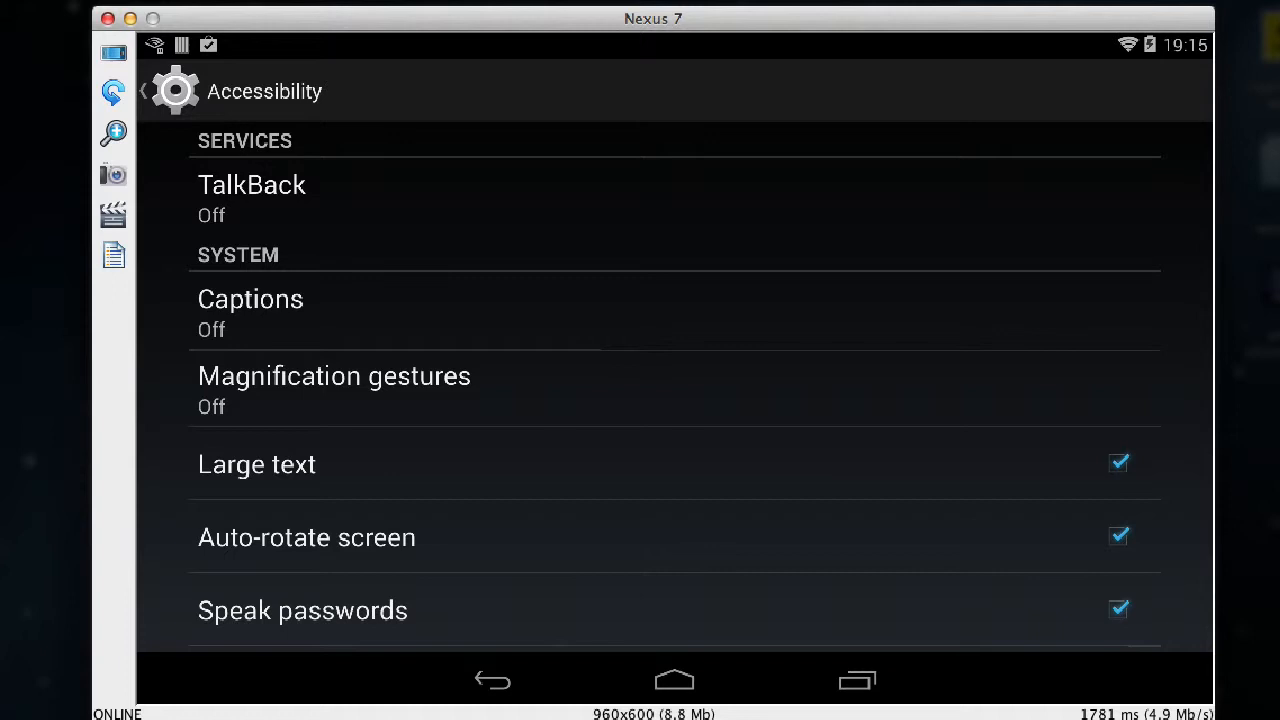
left_click(334, 388)
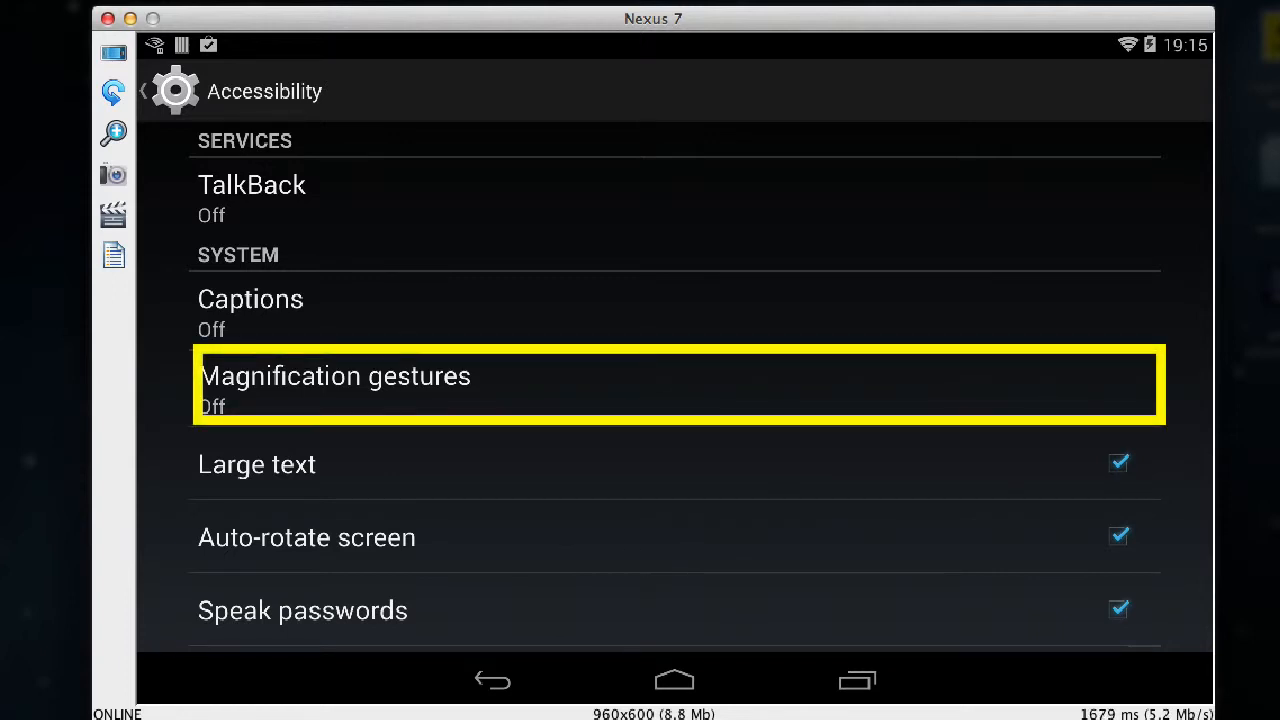
left_click(335, 385)
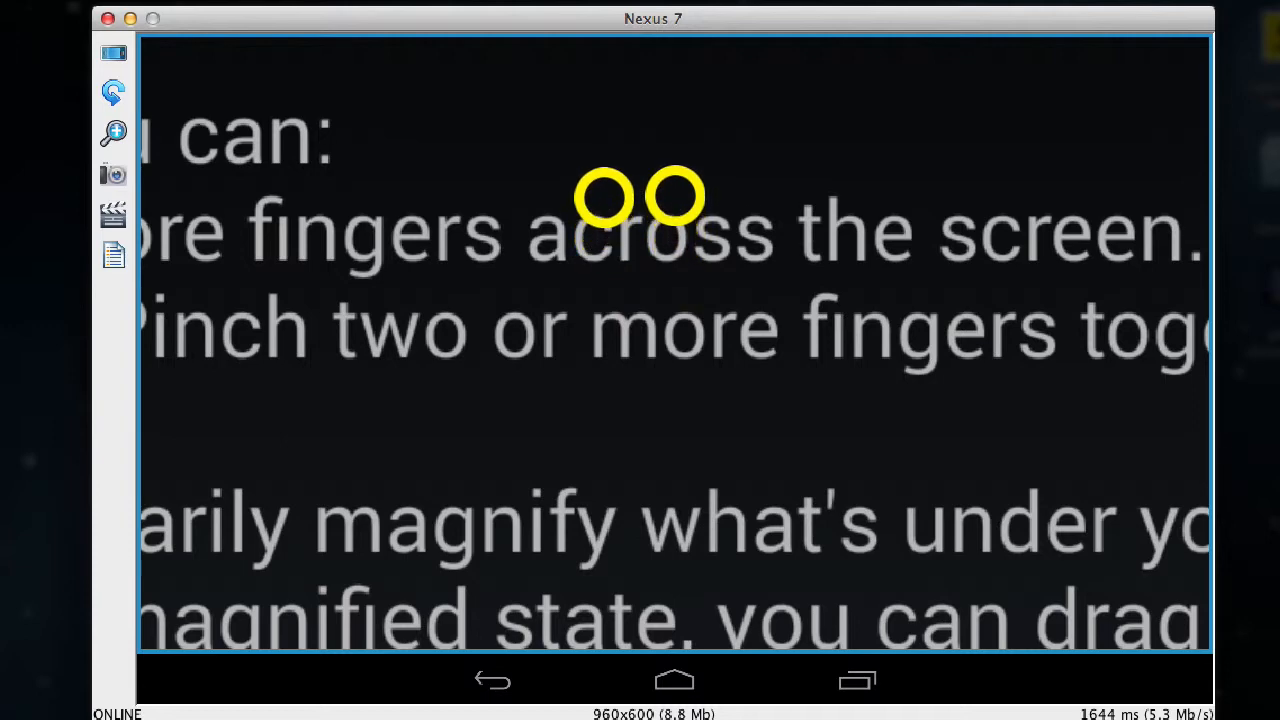
Step: Scroll the Magnification gestures page back to its normal, unmagnified view
scroll("down", 3)
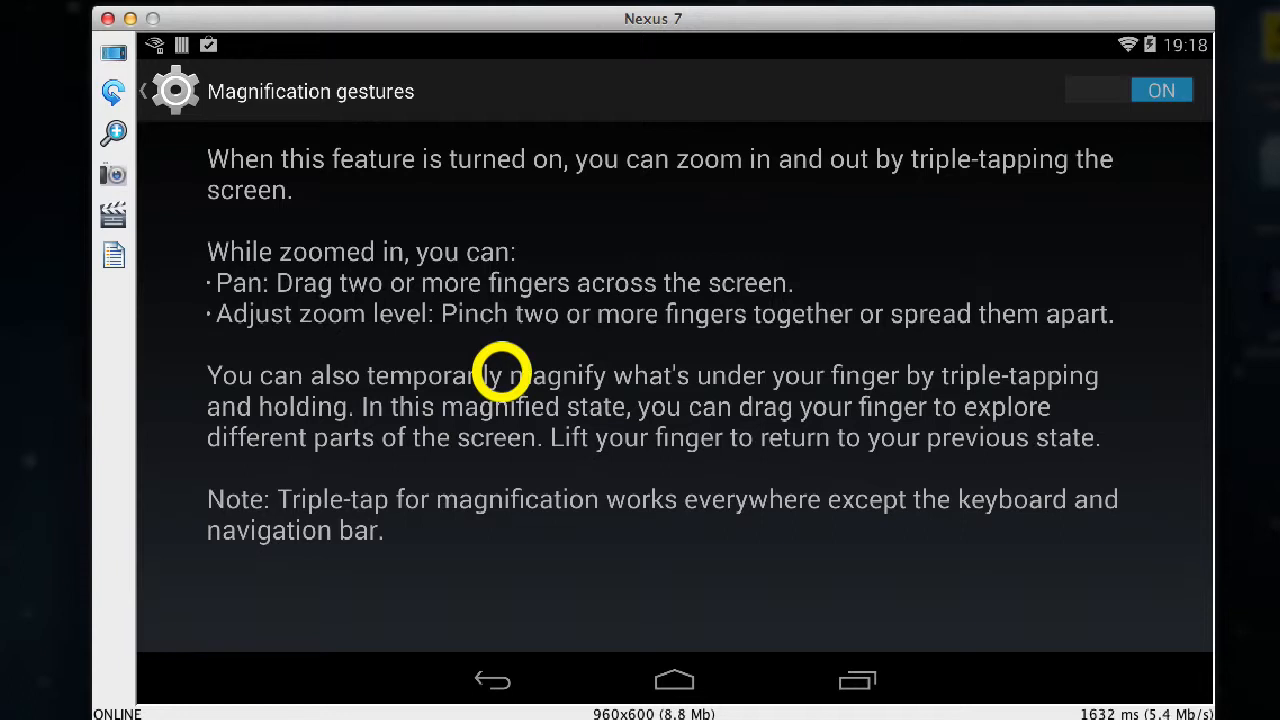
Step: Triple-tap to magnify the Magnification gestures explanation text
triple_click(500, 390)
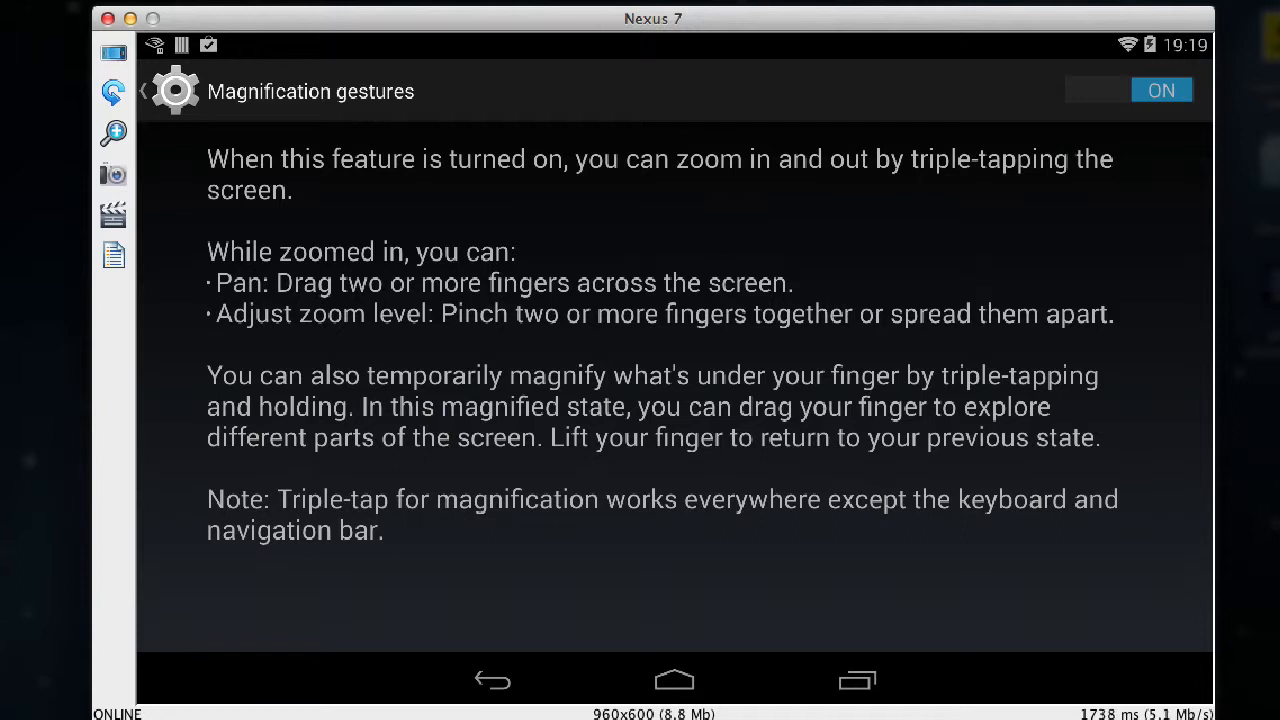
left_click(636, 375)
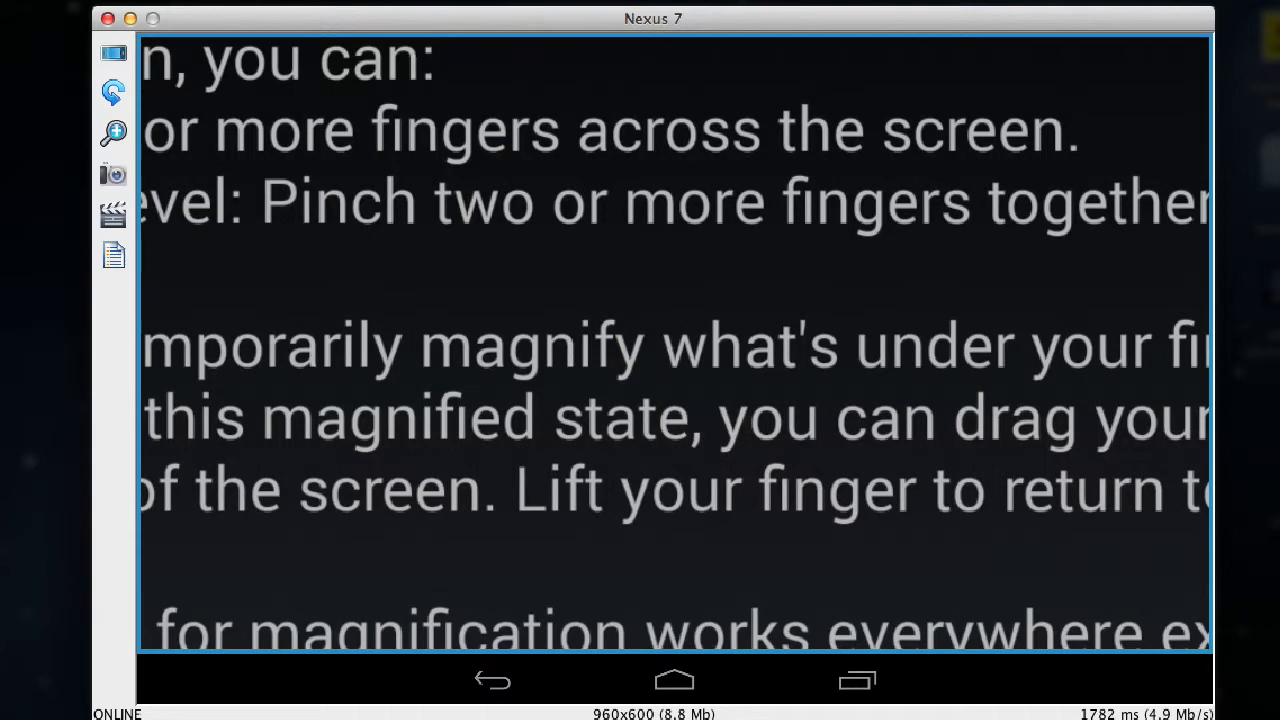
Step: Go back to Accessibility settings, then to the home screen
left_click(493, 683)
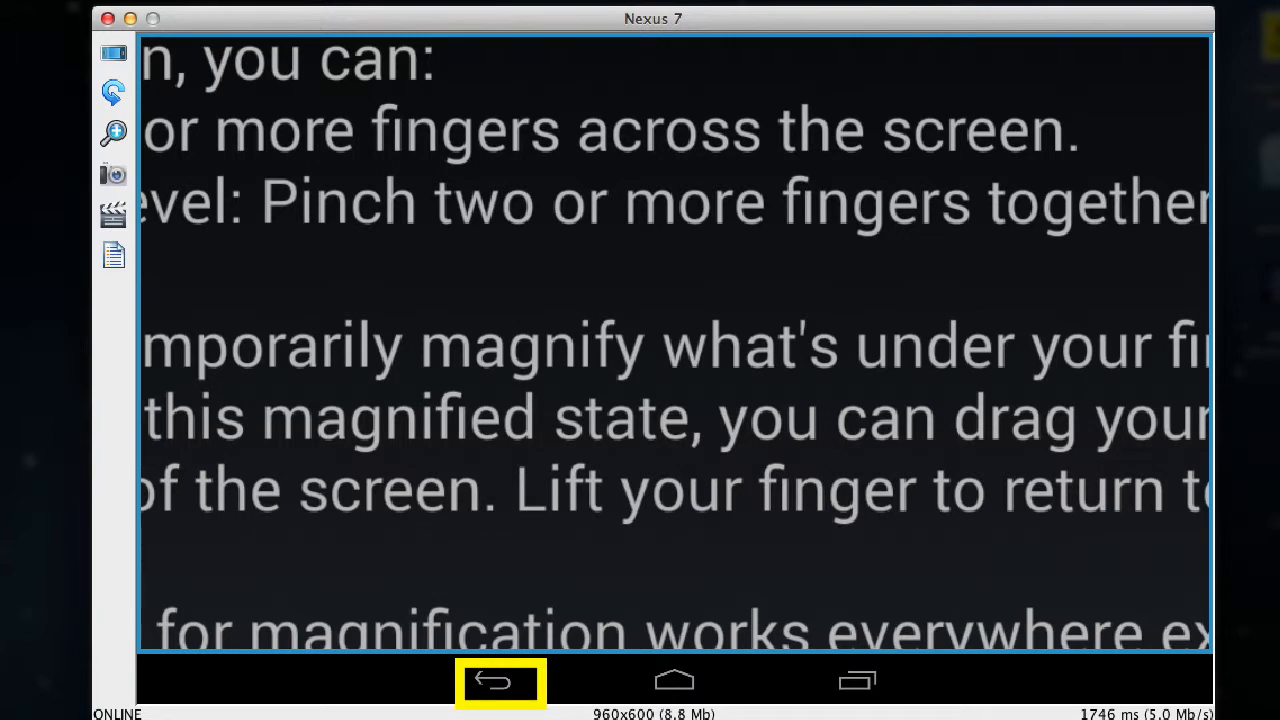
left_click(500, 683)
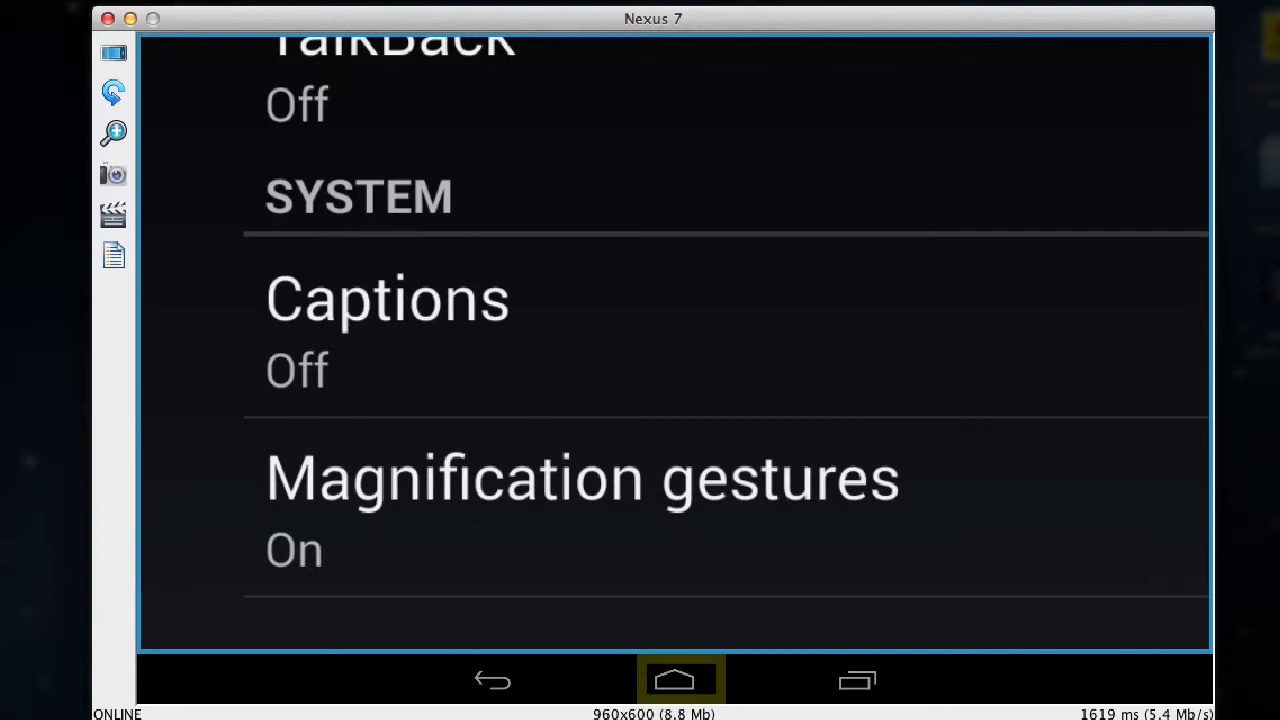
left_click(674, 680)
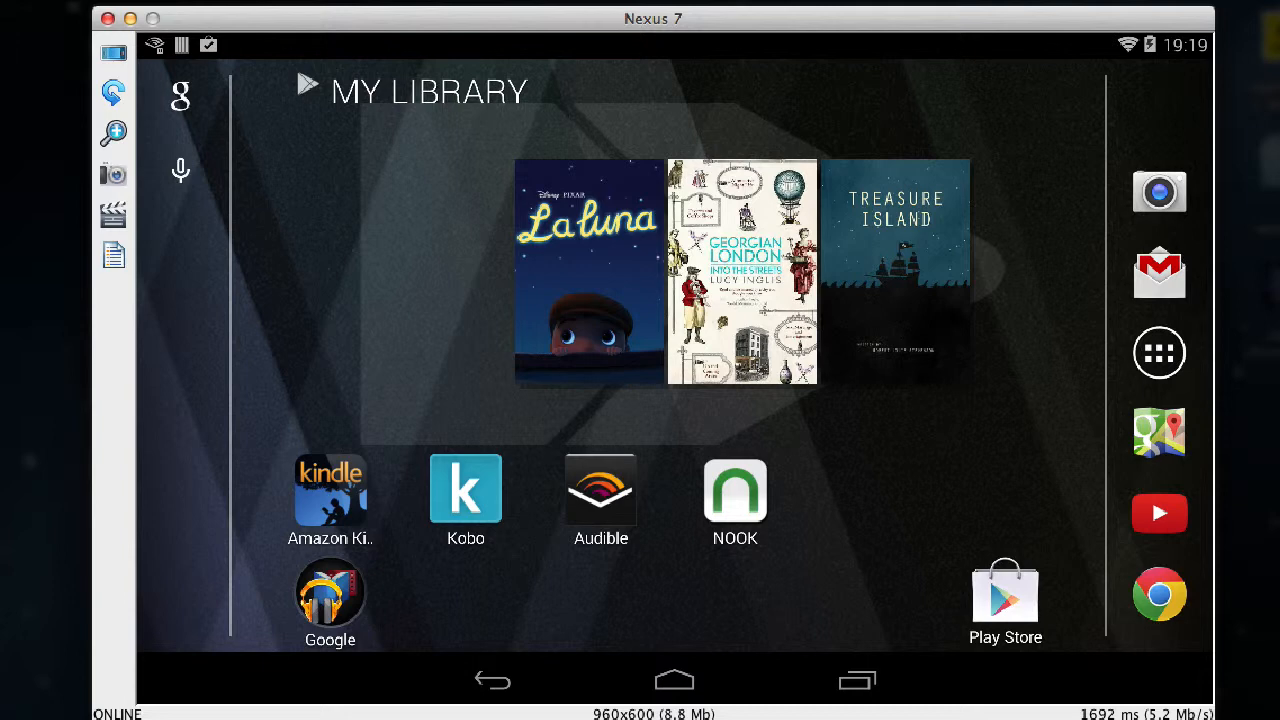
left_click(600, 488)
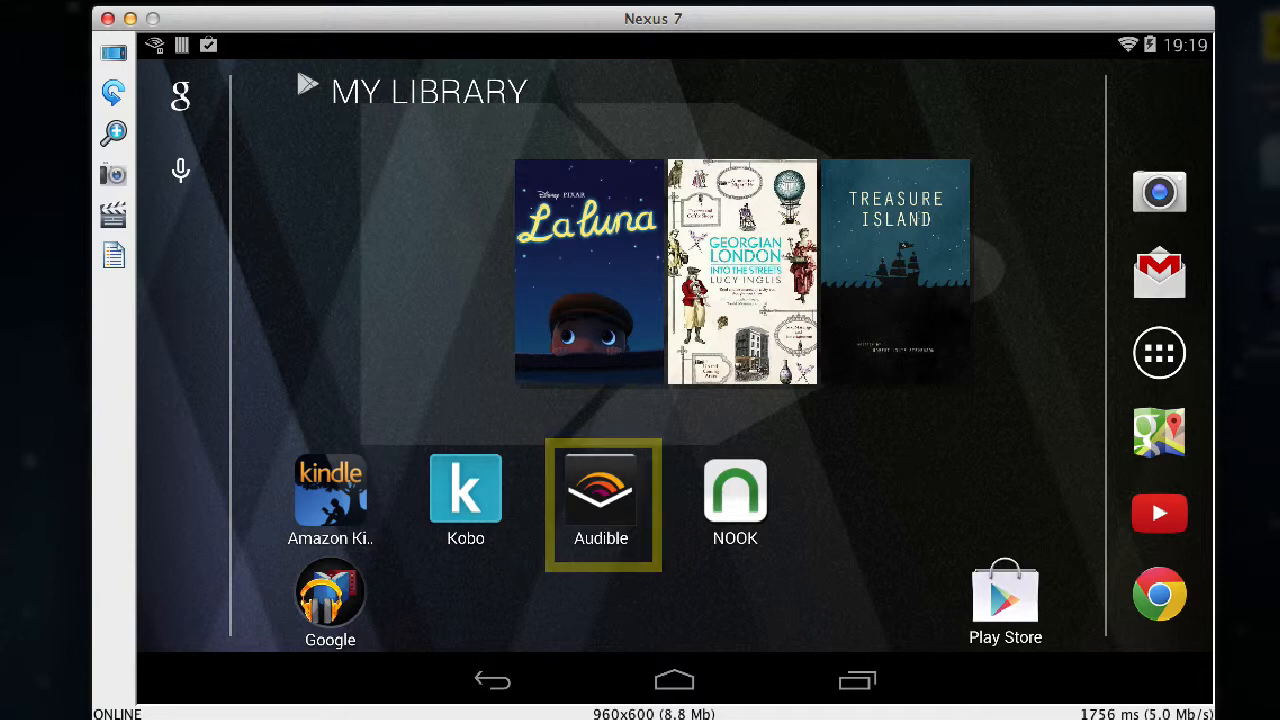
left_click(600, 490)
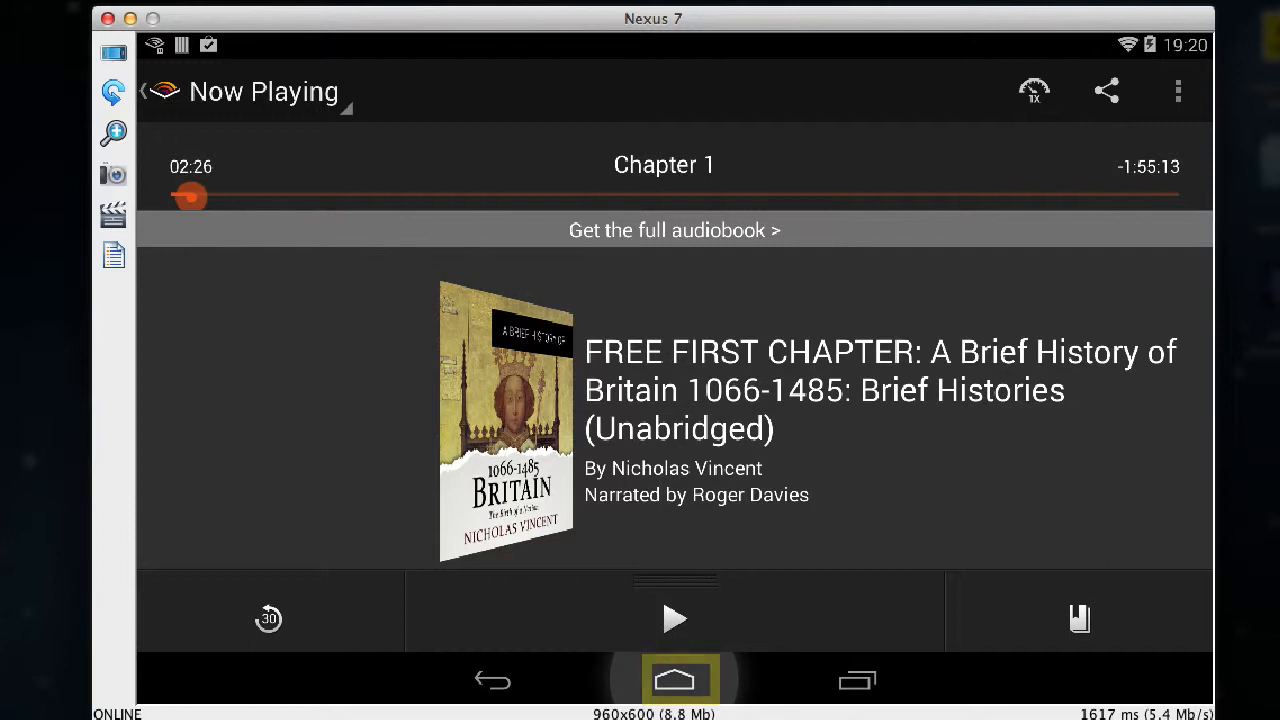
left_click(678, 681)
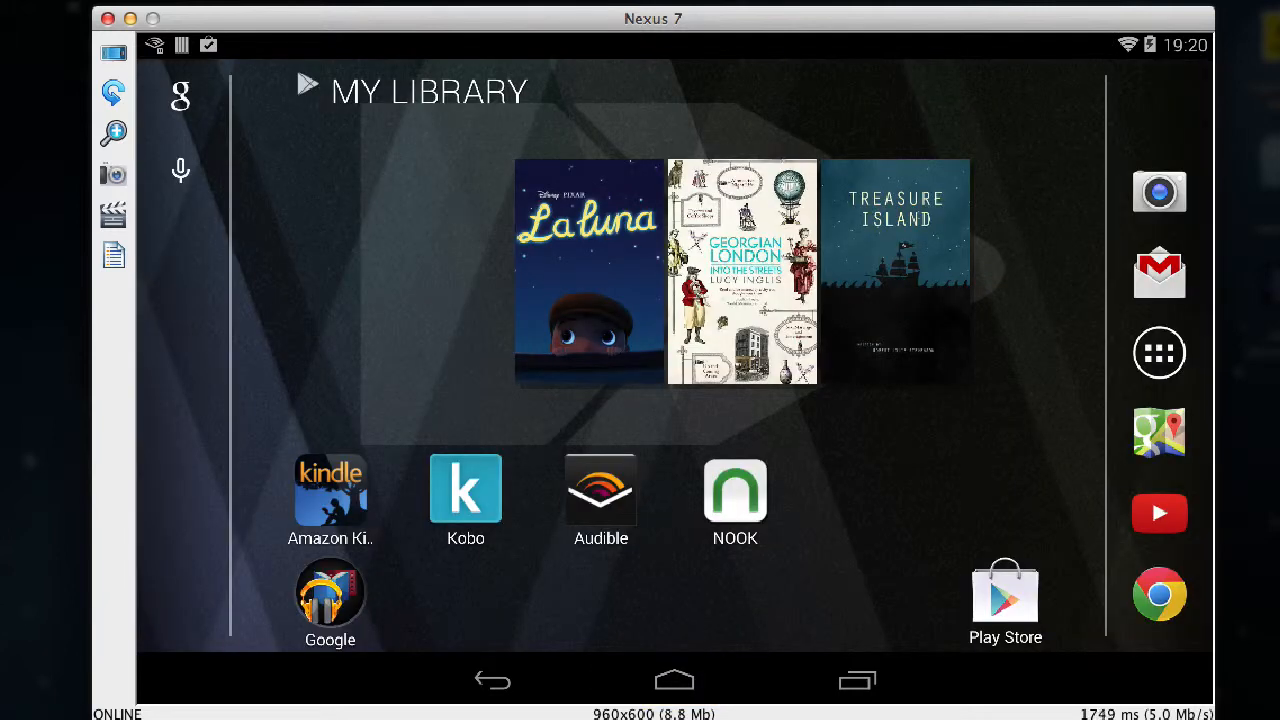